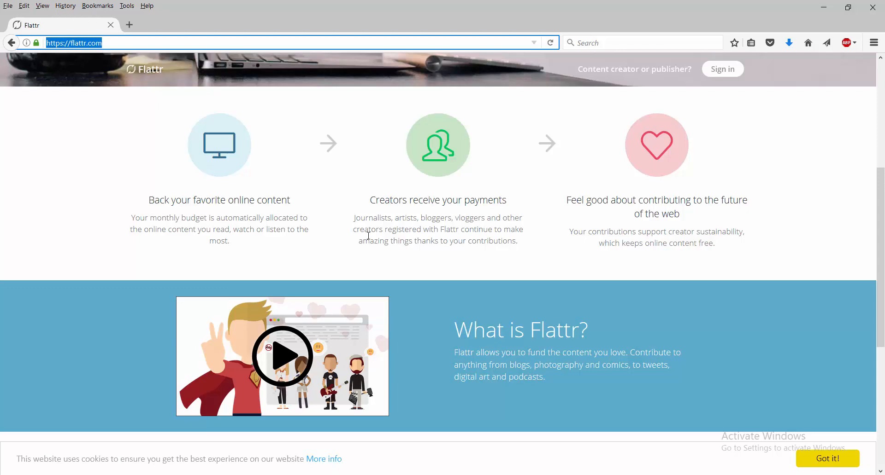
mouse_move(487, 323)
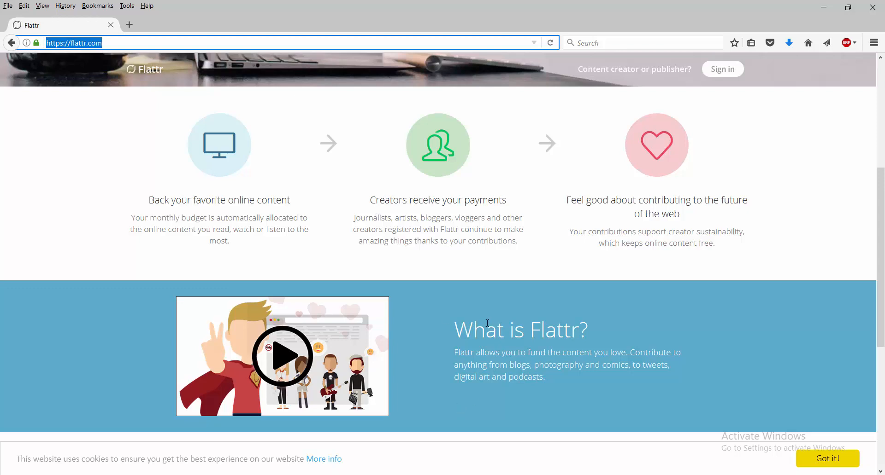
Scroll up to the 'Fund content creation' hero and early-access email sign-up
scroll("up", 3)
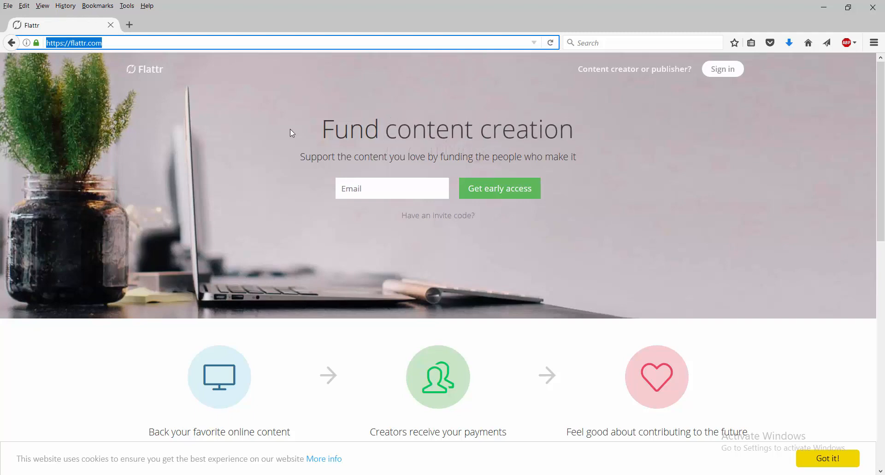
Scroll down past 'What is Flattr?' to the 'How does Flattr work?' section
scroll("down", 3)
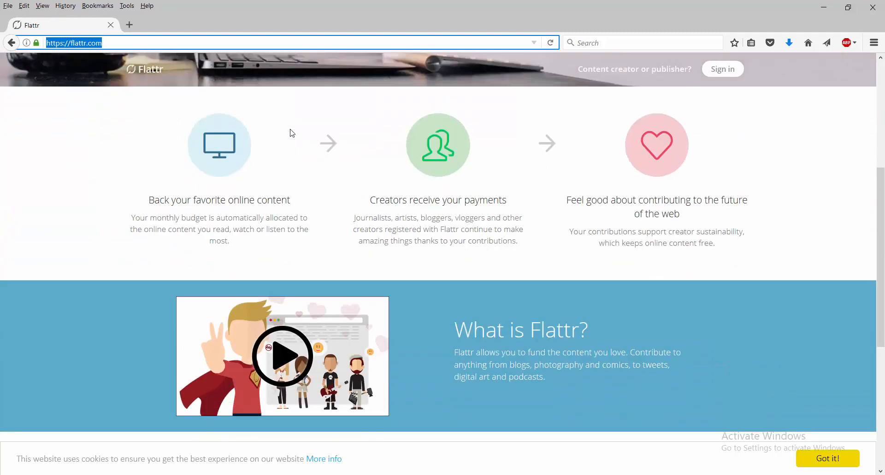
mouse_move(295, 168)
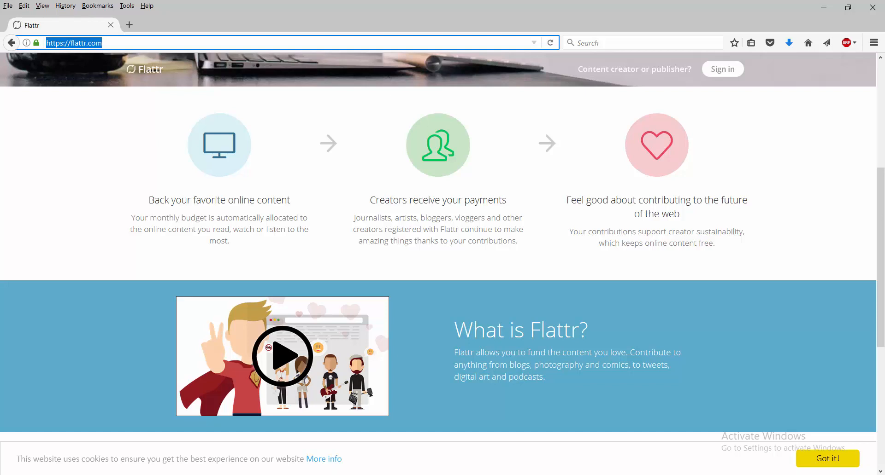
mouse_move(261, 249)
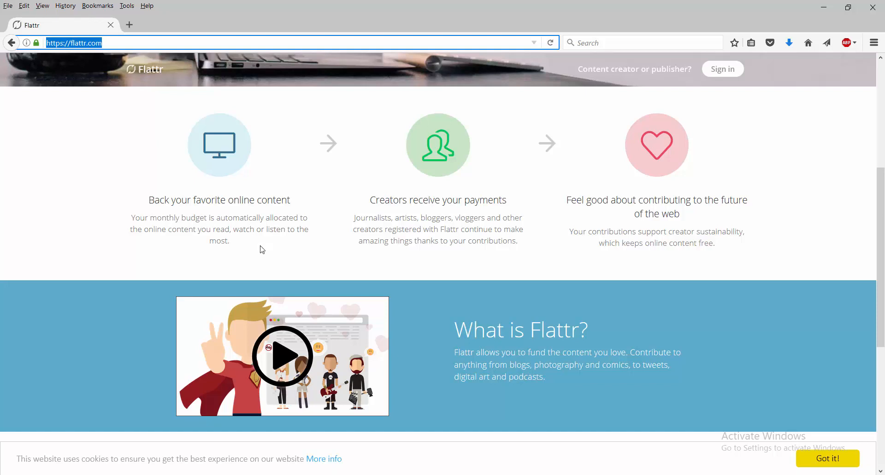
mouse_move(354, 248)
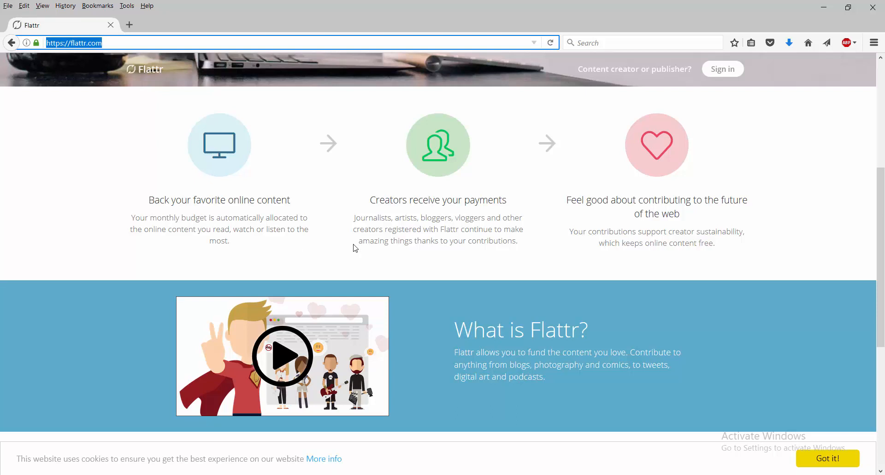
mouse_move(352, 249)
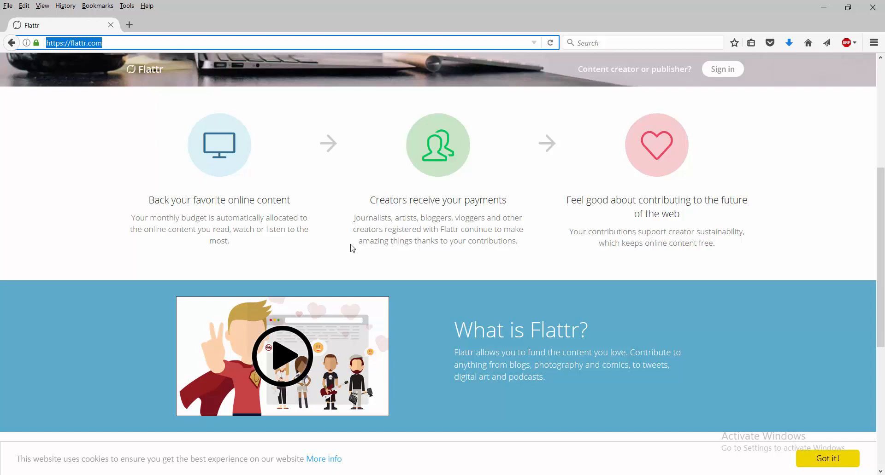
mouse_move(339, 261)
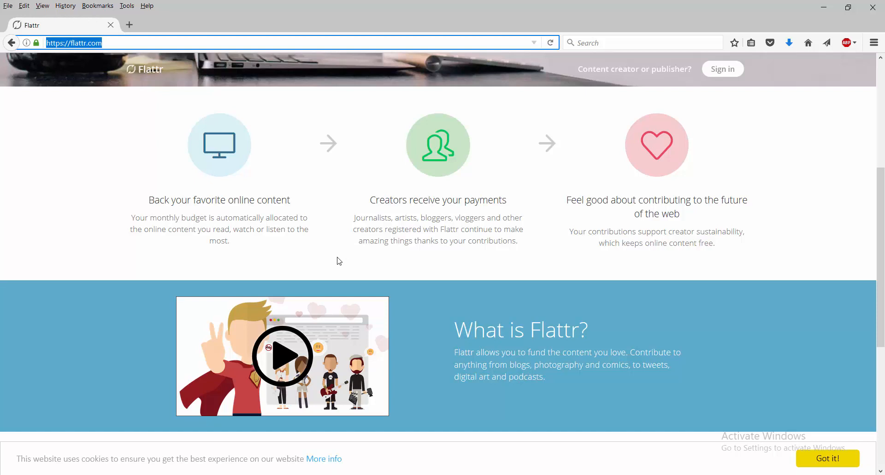
mouse_move(362, 252)
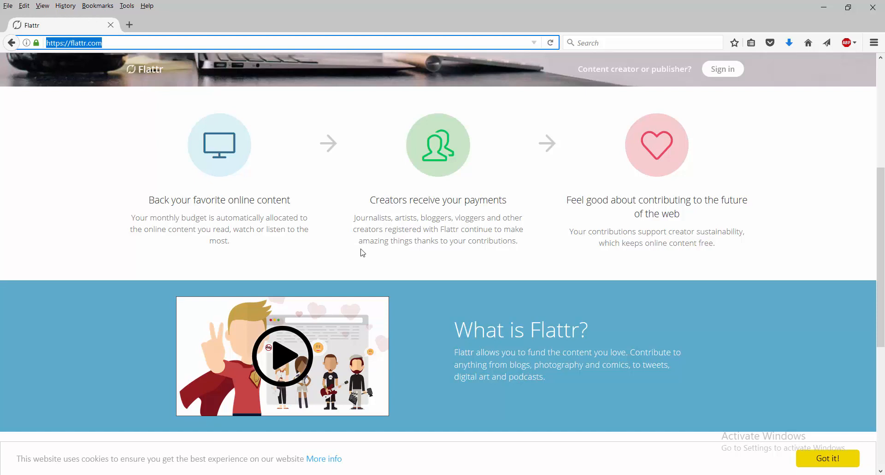
mouse_move(360, 247)
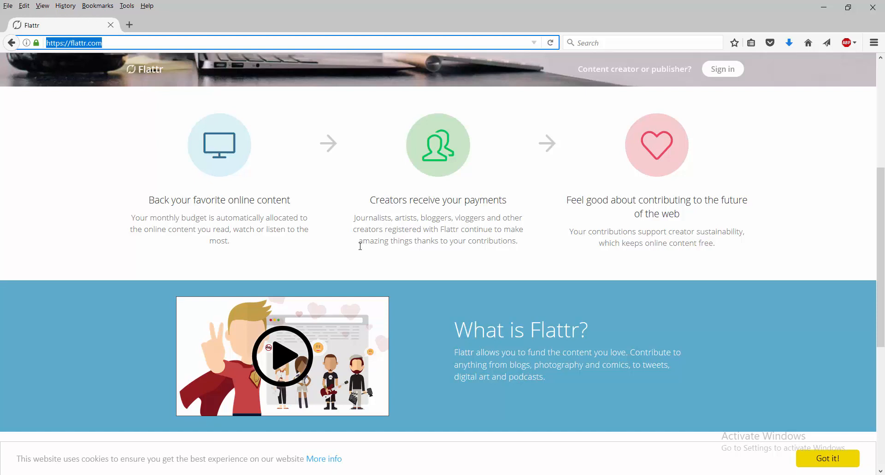
mouse_move(522, 198)
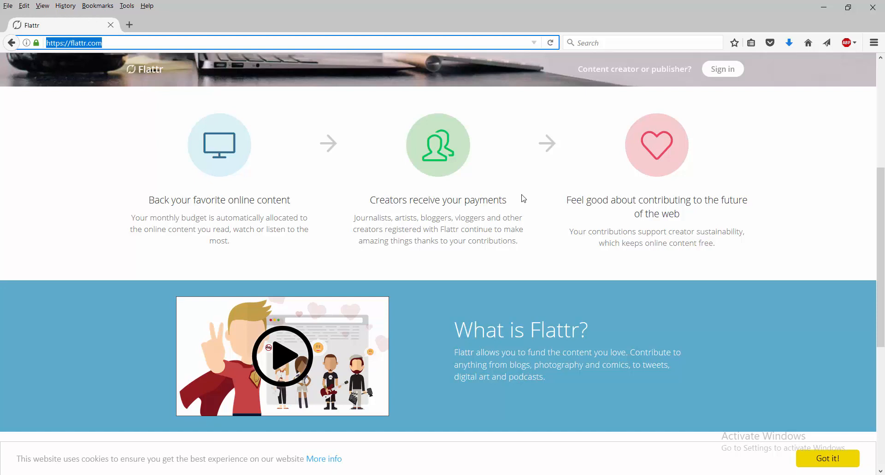
mouse_move(520, 196)
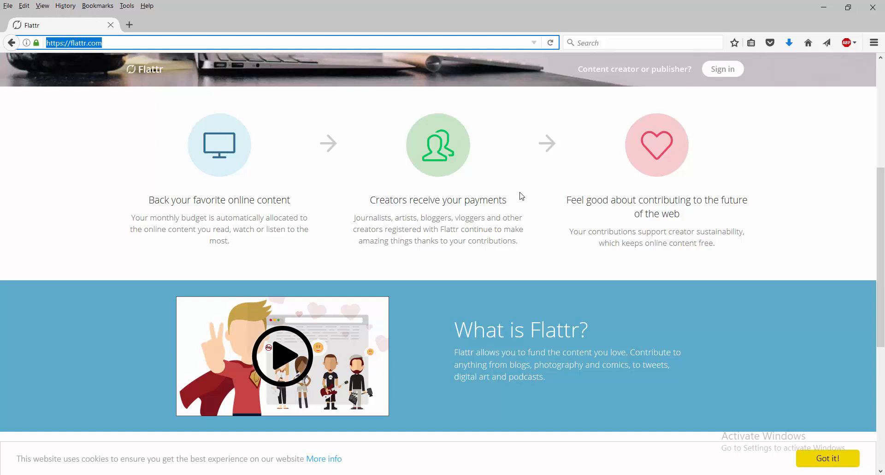
mouse_move(509, 223)
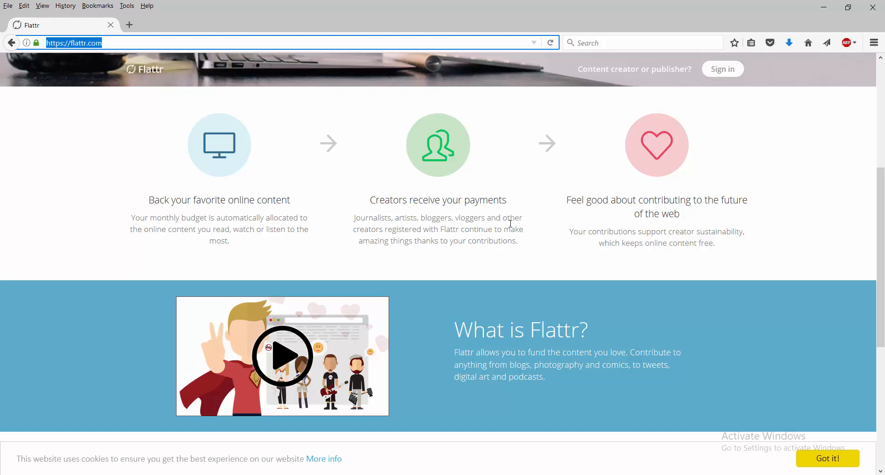
scroll("down", 3)
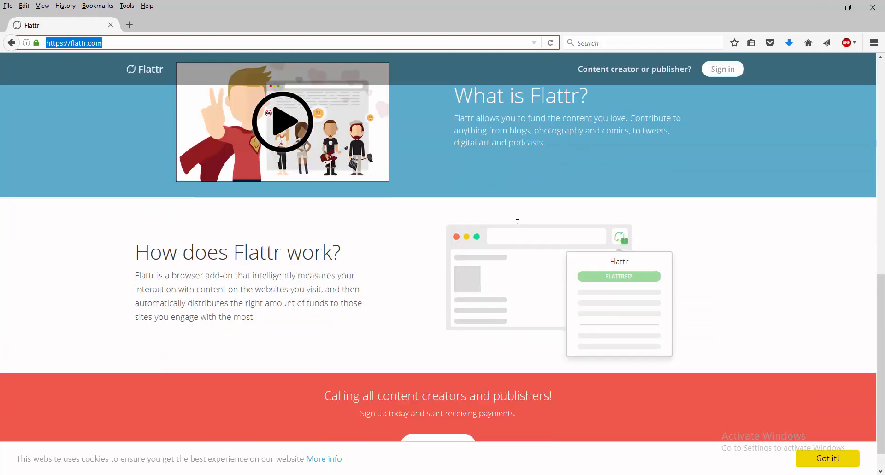
scroll("up", 3)
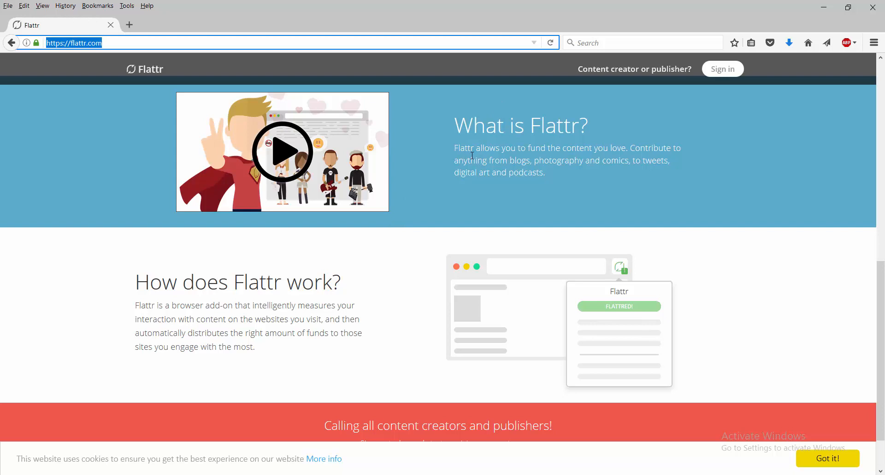
mouse_move(436, 181)
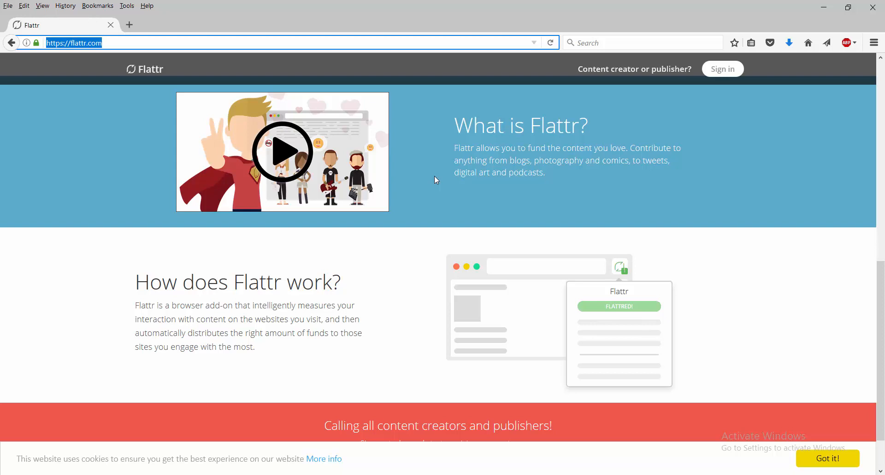
mouse_move(236, 326)
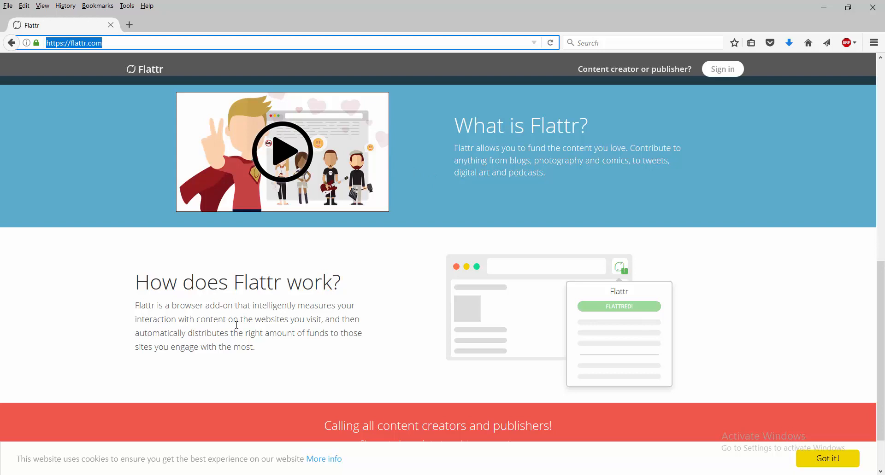
mouse_move(277, 323)
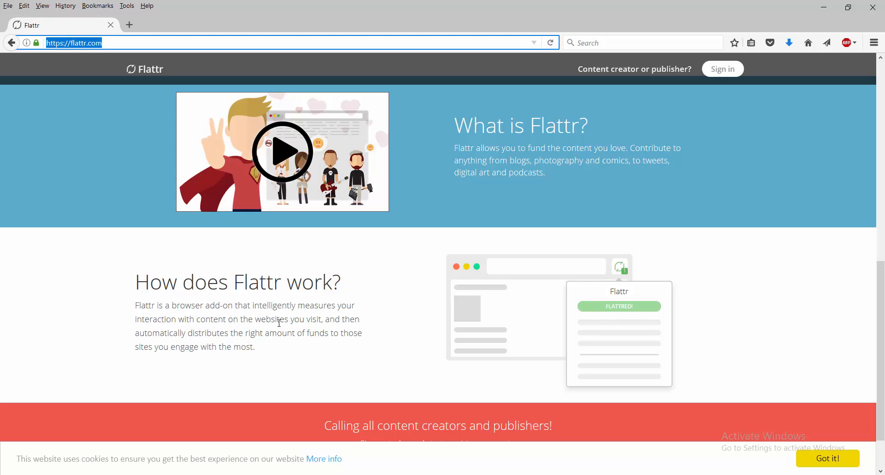
mouse_move(191, 331)
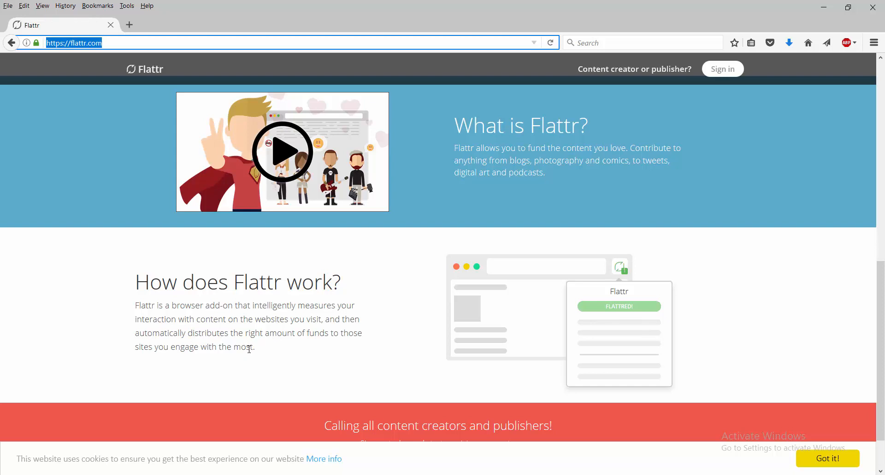
mouse_move(275, 355)
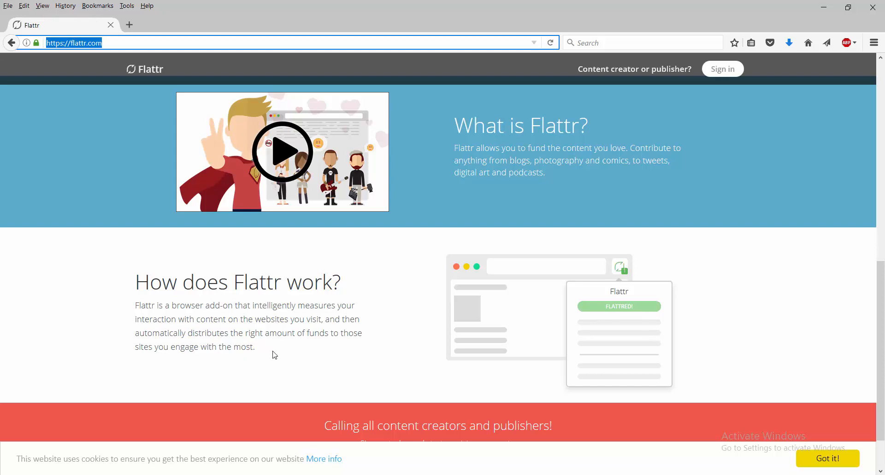
Scroll down to reveal the creators banner's 'Find out more' button
scroll("down", 3)
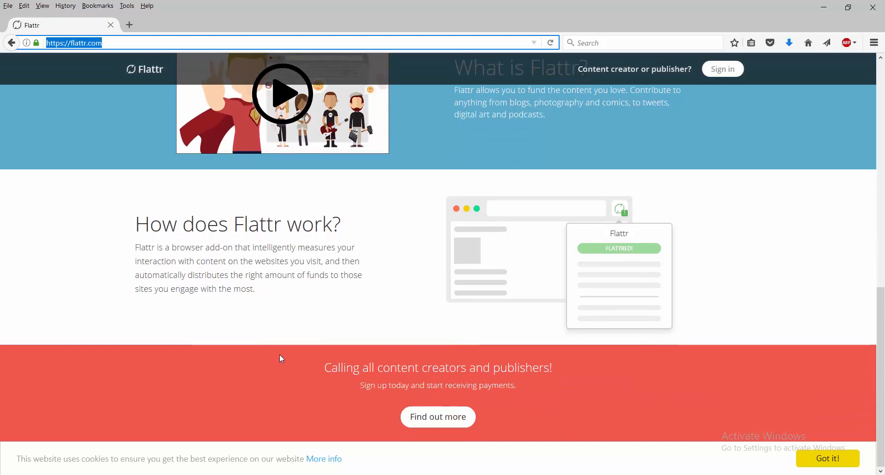
mouse_move(438, 417)
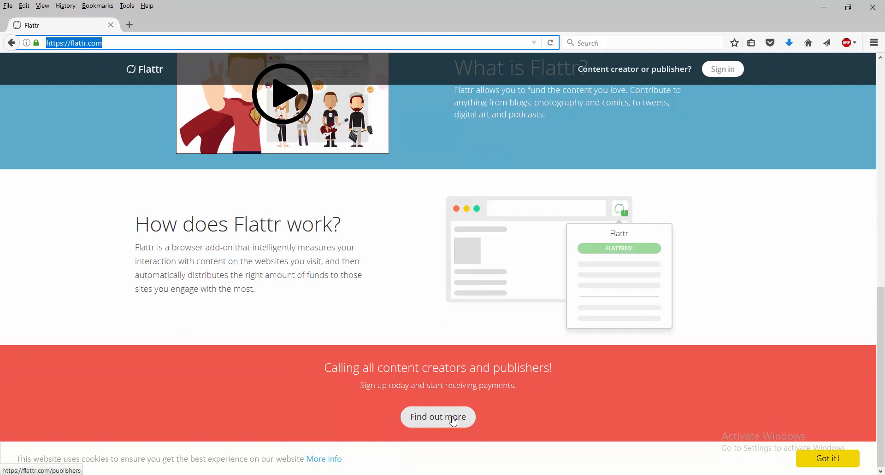
mouse_move(455, 407)
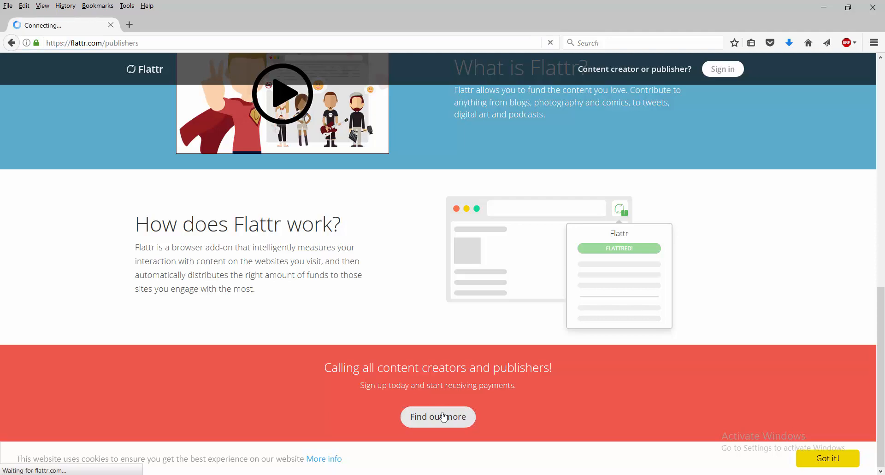
Open the publishers page via 'Find out more' and scroll through the blank 'Sign up now' form
left_click(437, 417)
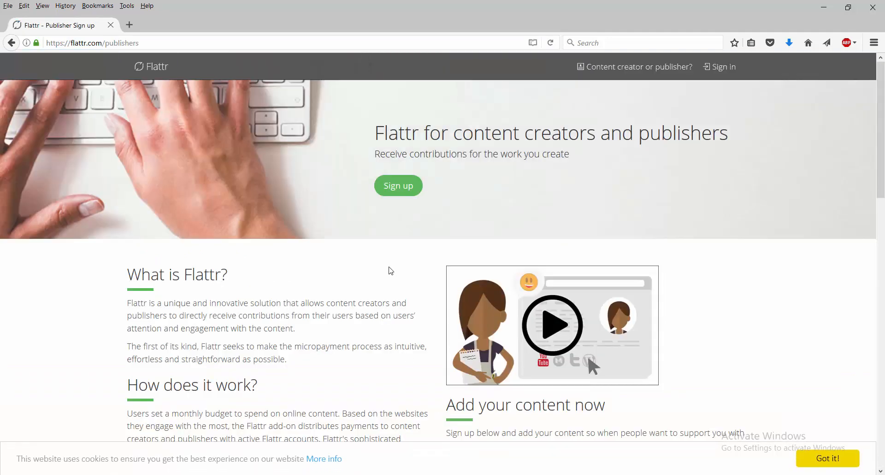
scroll("down", 3)
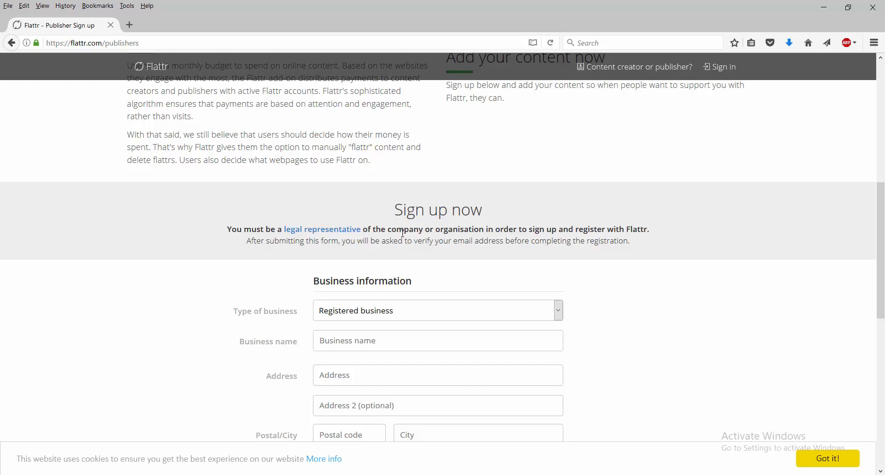
mouse_move(395, 259)
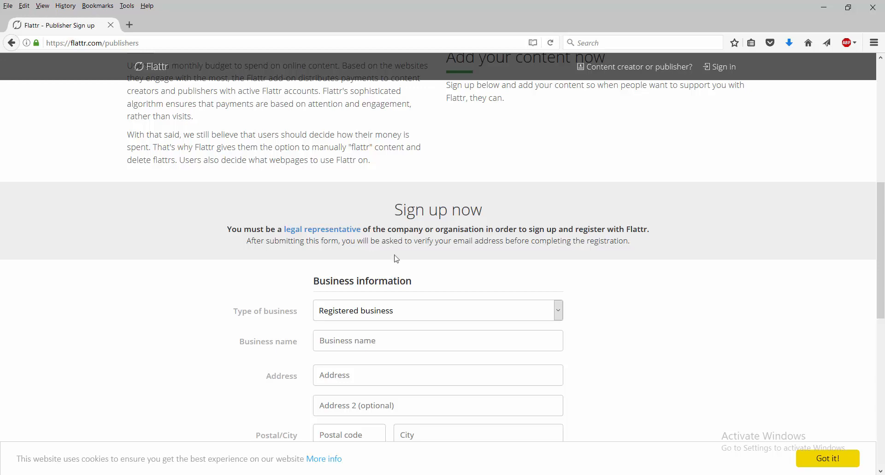
scroll("down", 3)
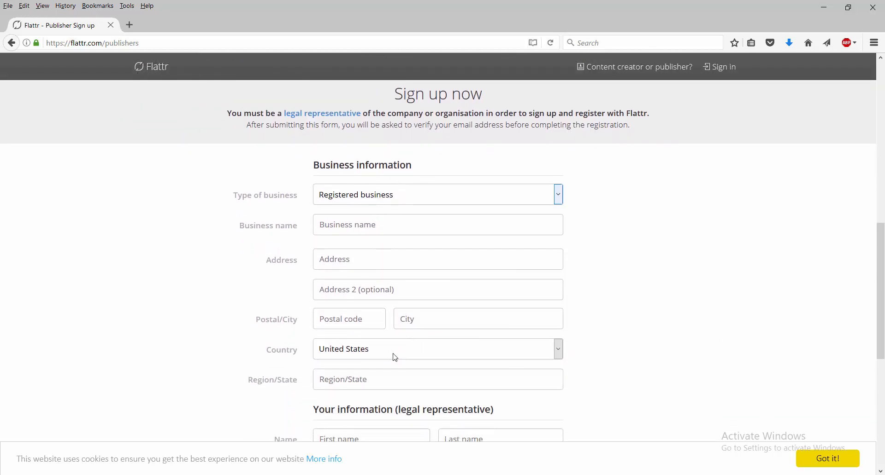
scroll("down", 3)
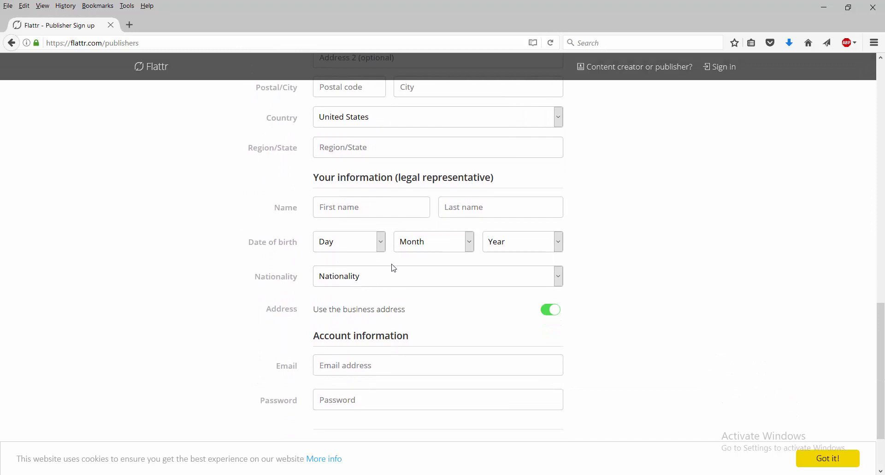
mouse_move(427, 218)
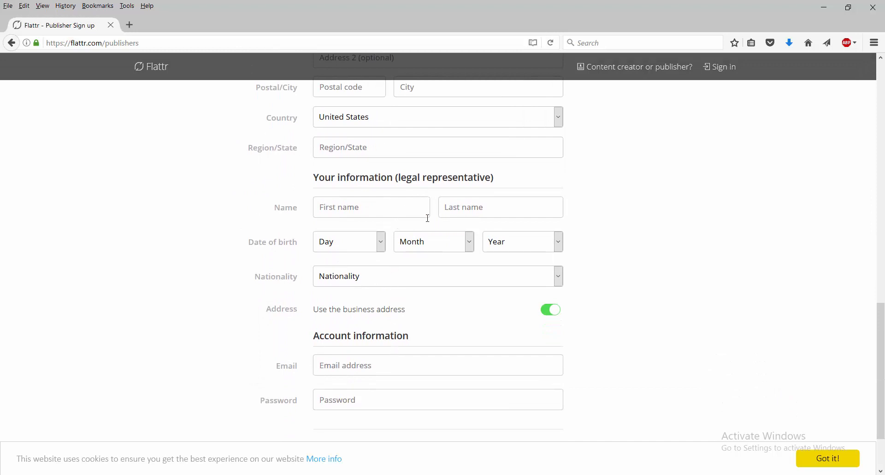
mouse_move(424, 252)
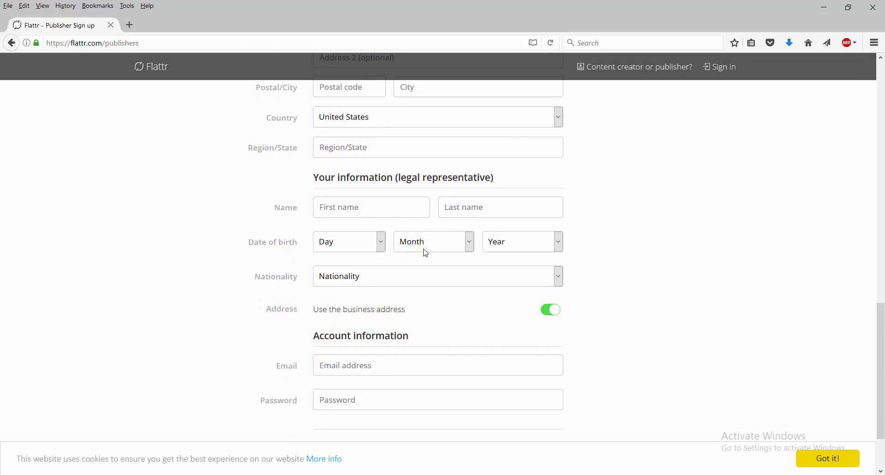
scroll("down", 3)
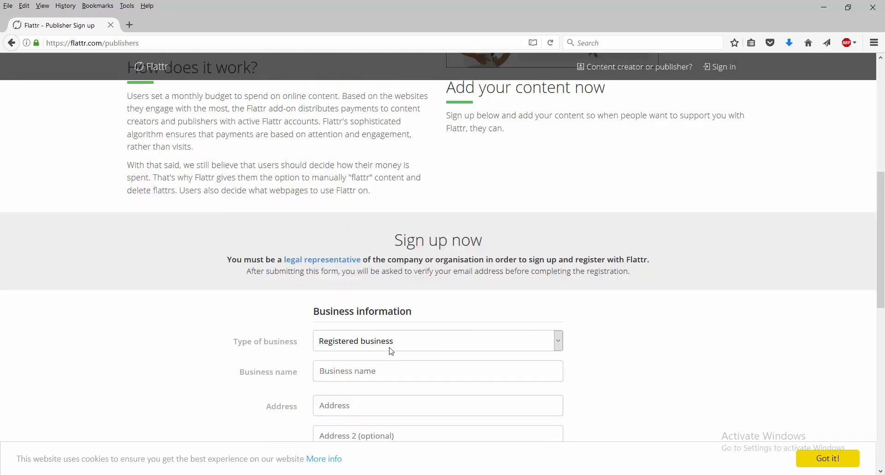
scroll("up", 3)
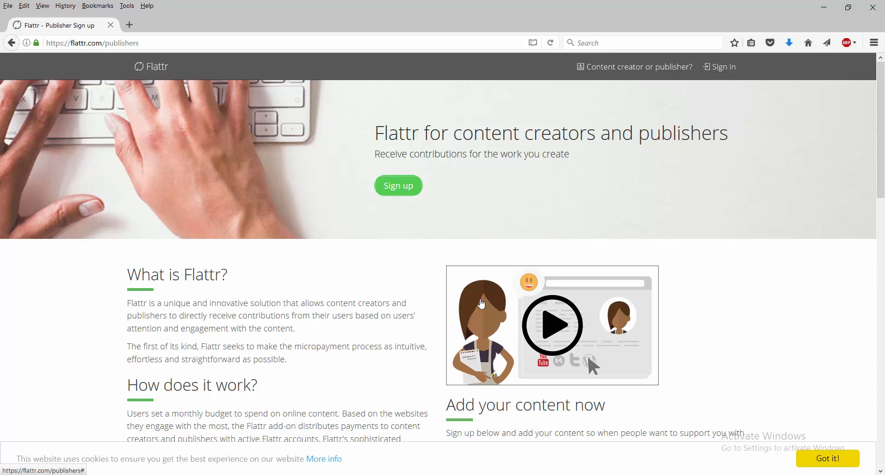
mouse_move(586, 232)
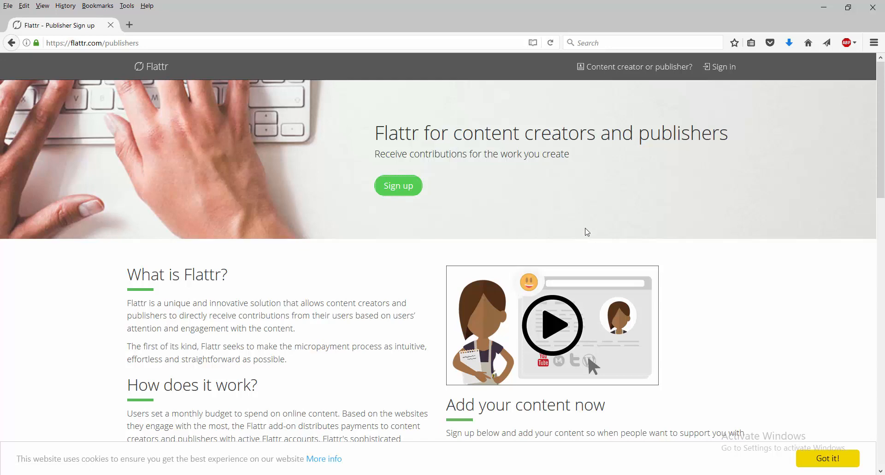